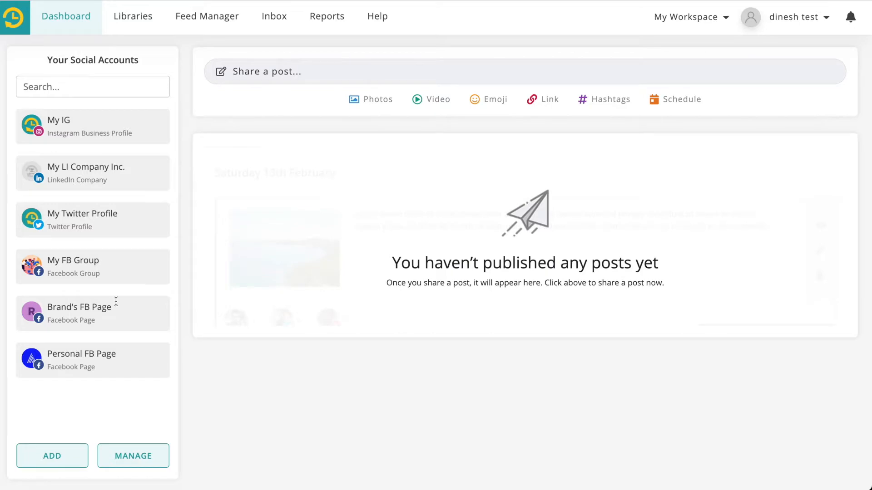
mouse_move(76, 456)
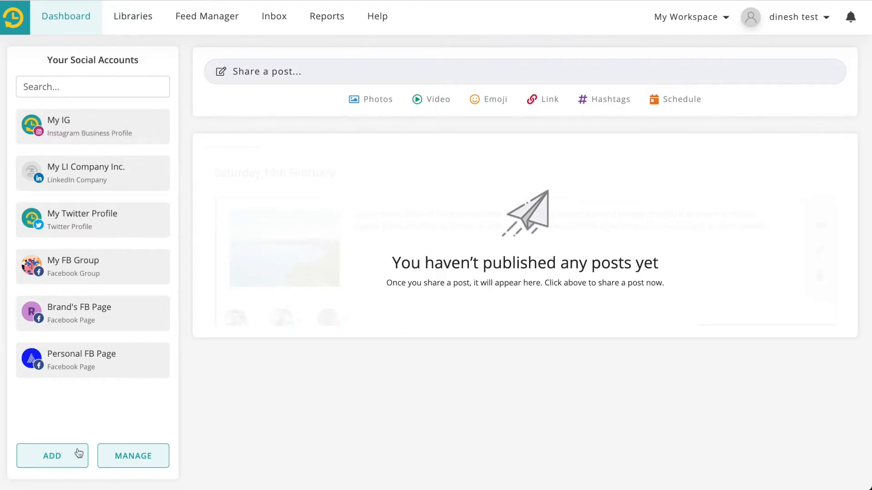
Look at the add-social-account options and close them without adding an account
left_click(52, 456)
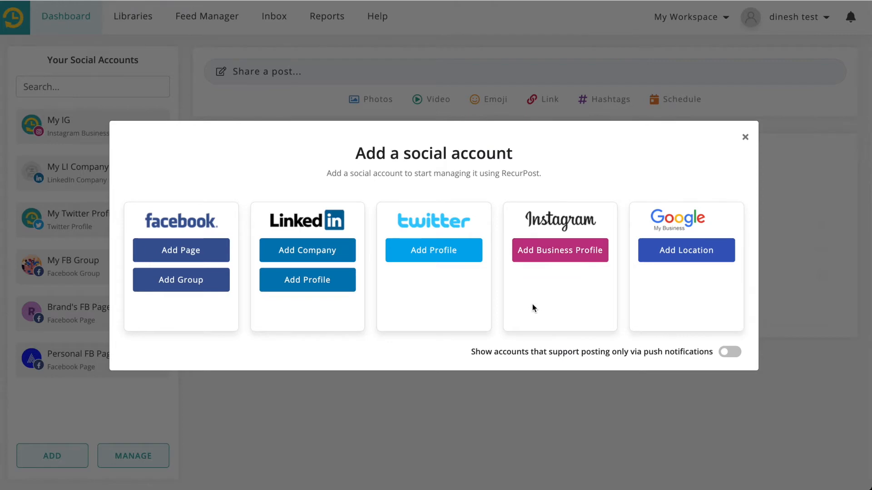
left_click(744, 137)
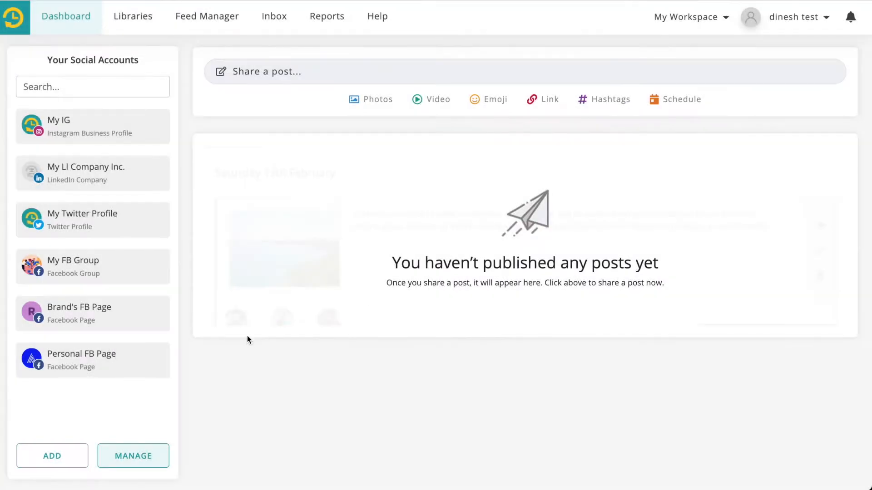
mouse_move(307, 75)
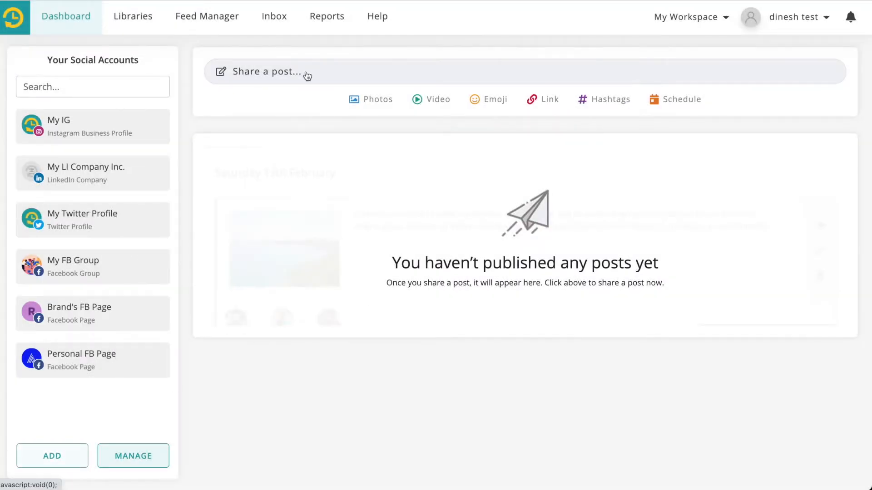
Draft a recurpost.com post for all accounts and customise the Twitter version separately
left_click(270, 72)
type("Check out https://recurpost.com if you are looking to start scheduling conte")
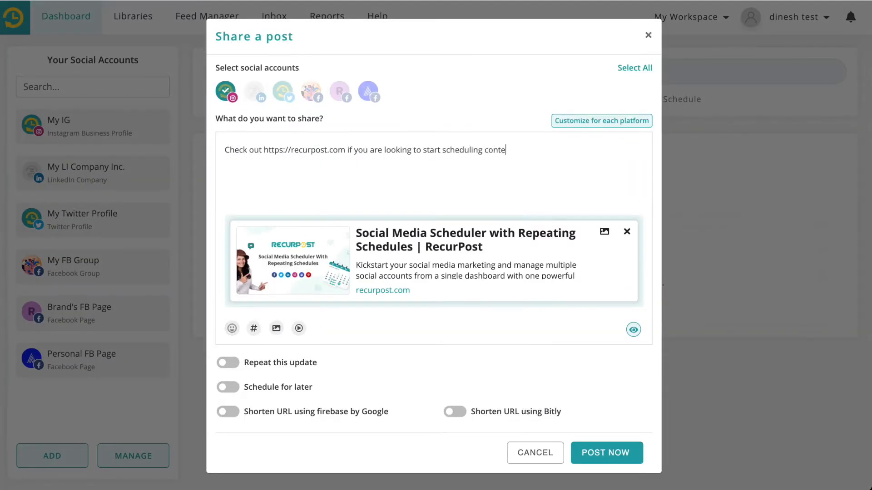
left_click(634, 68)
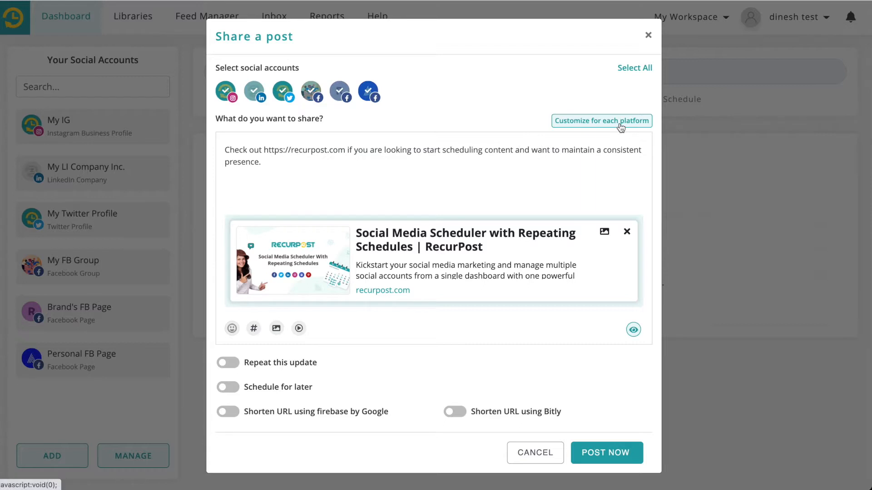
left_click(601, 121)
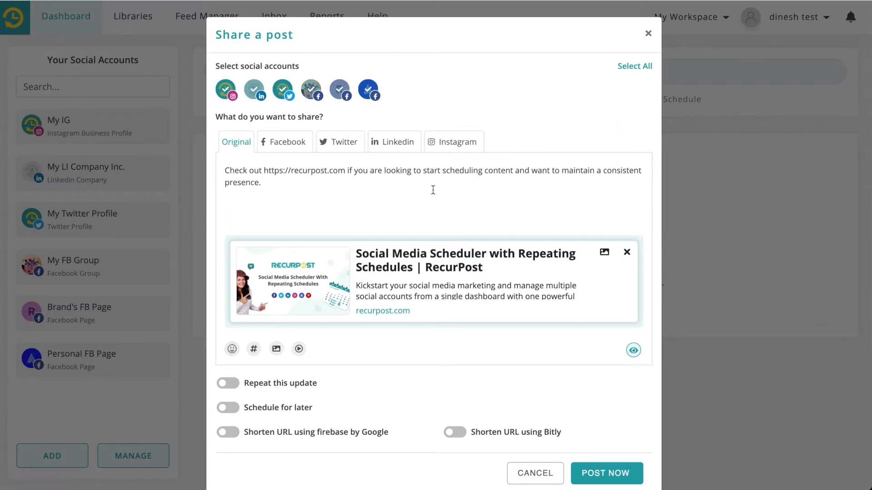
left_click(338, 142)
type(" Check out https://recurpost.com")
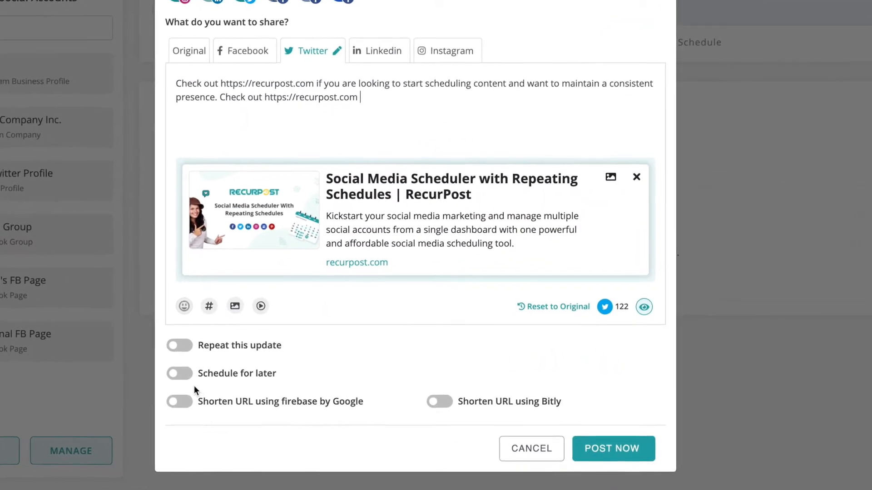
Schedule the post for later on 27 May with auto-schedule for best time
left_click(178, 373)
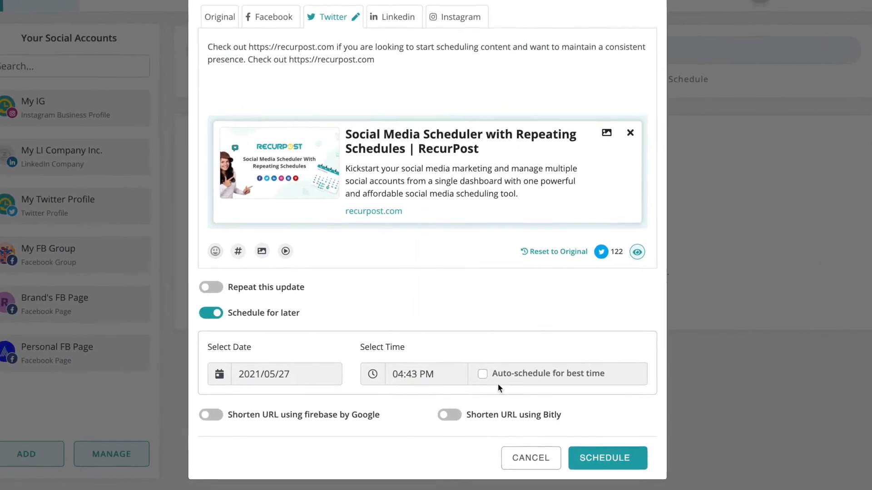
left_click(482, 375)
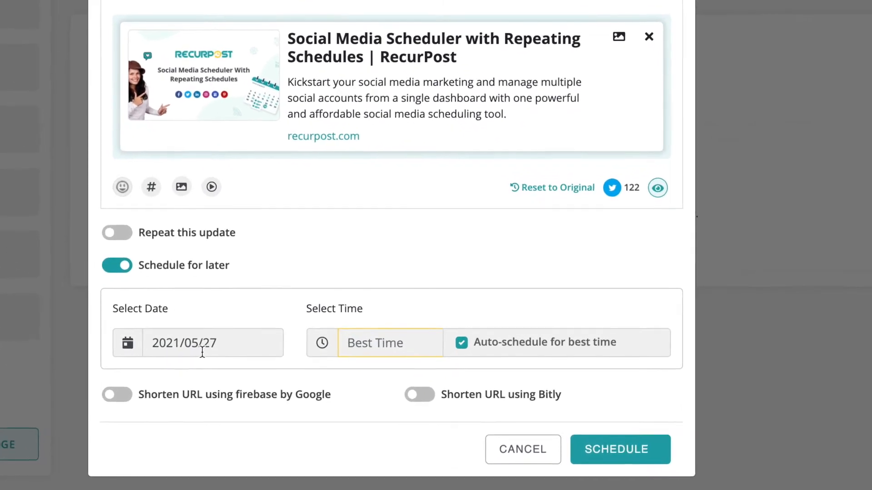
left_click(620, 449)
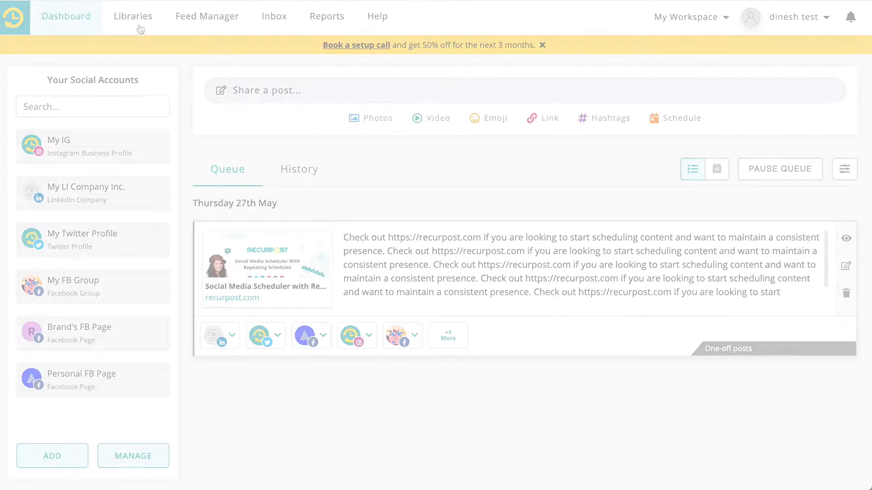
Add an evergreen recurpost.com post with a leading emoji to the My Blogs library
left_click(132, 16)
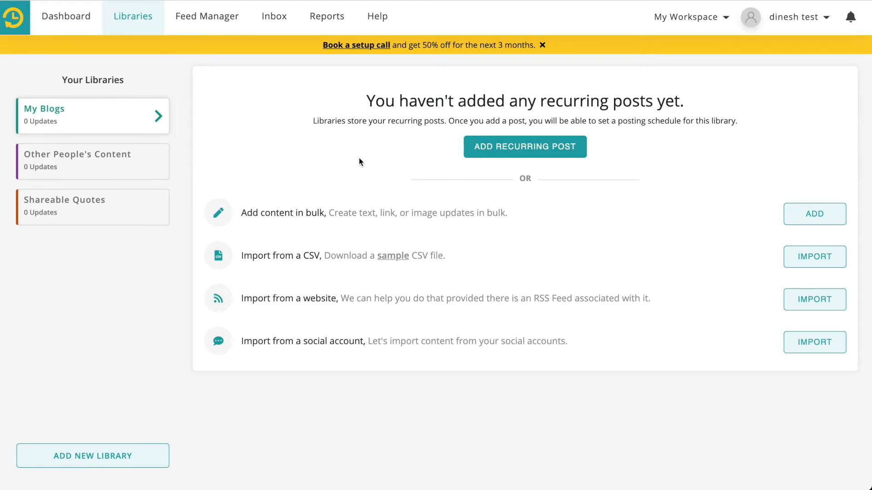
mouse_move(531, 156)
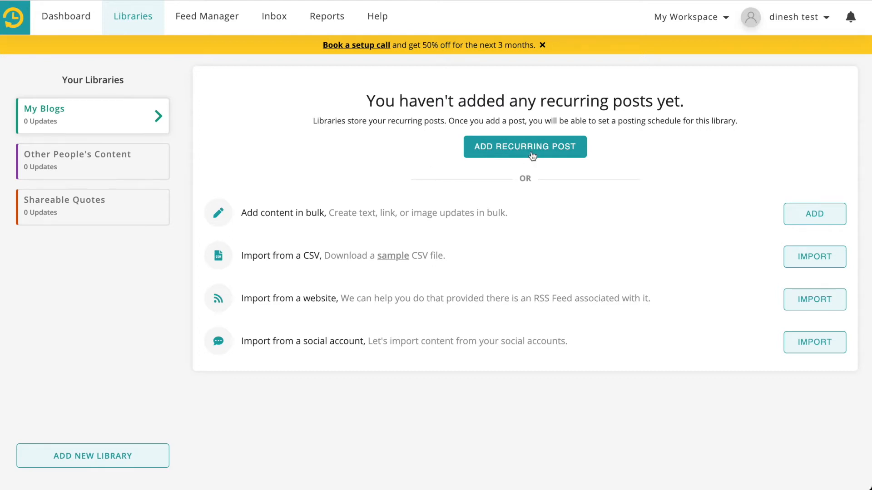
left_click(525, 147)
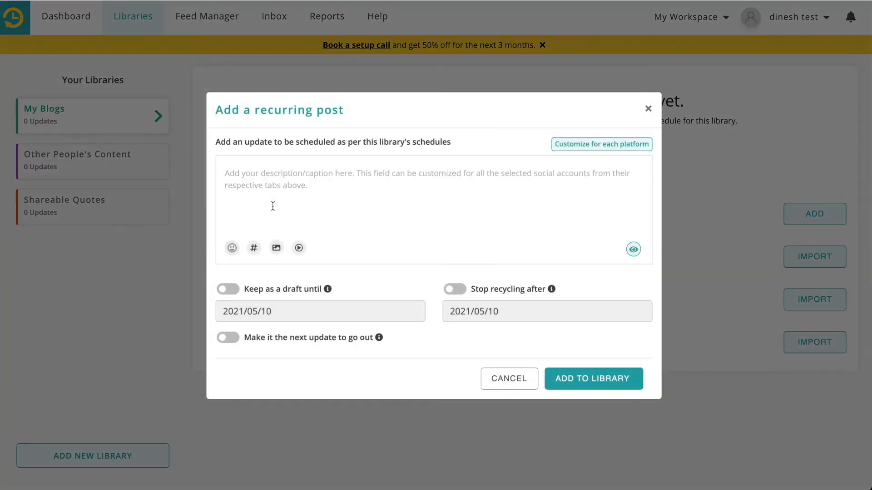
type("This is an evergreen post that I would like to send multiple times as it brings me new traffic every time I share it.")
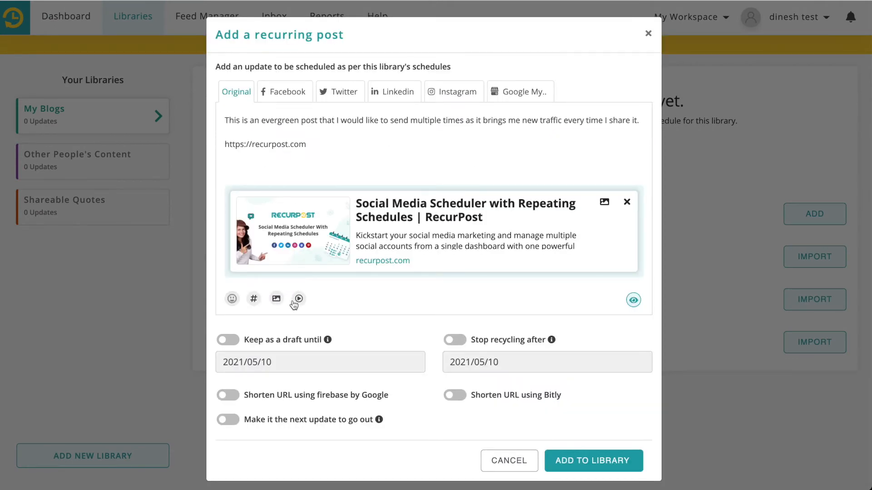
mouse_move(254, 302)
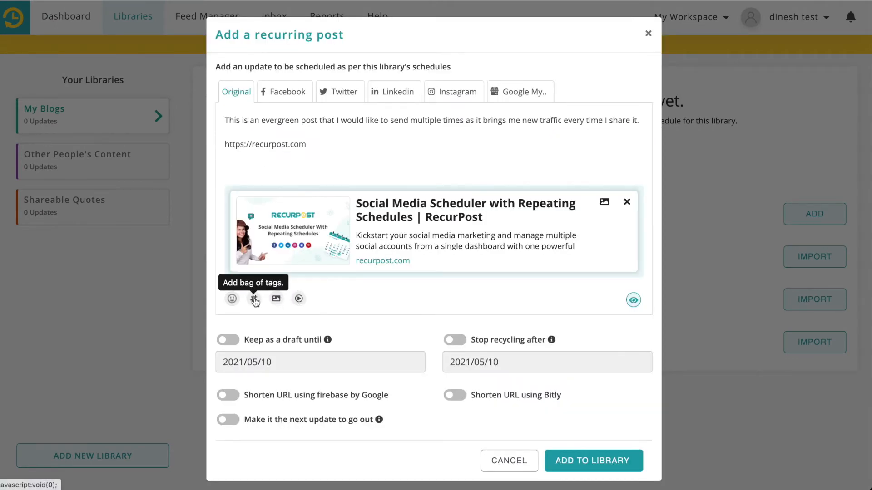
left_click(593, 460)
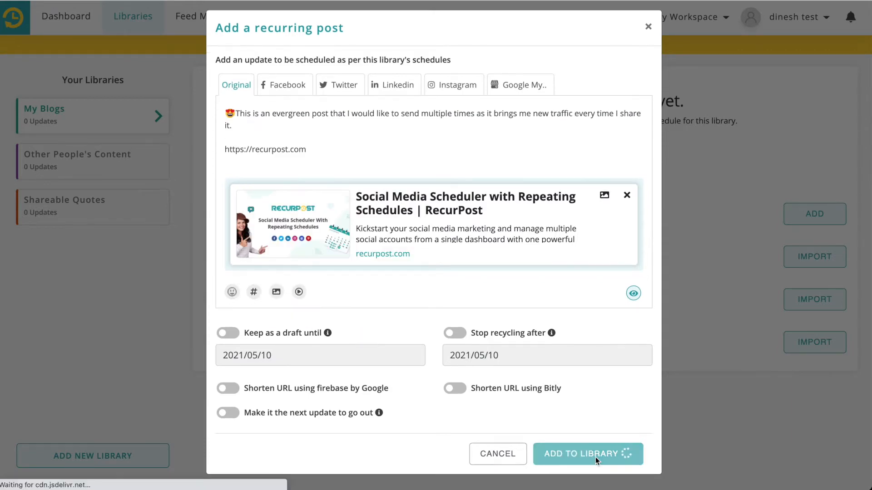
left_click(588, 454)
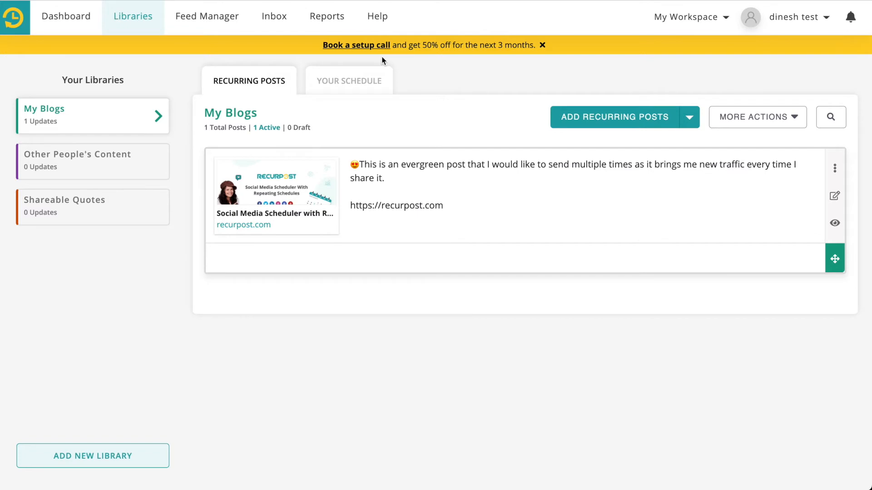
Start a recurring schedule for My Blogs covering My IG, My Twitter Profile and Brand's FB Page
left_click(349, 80)
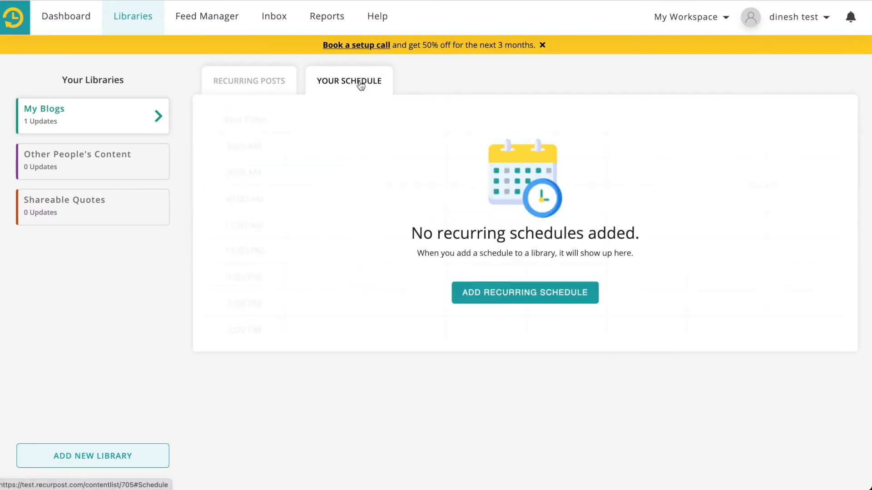
left_click(525, 292)
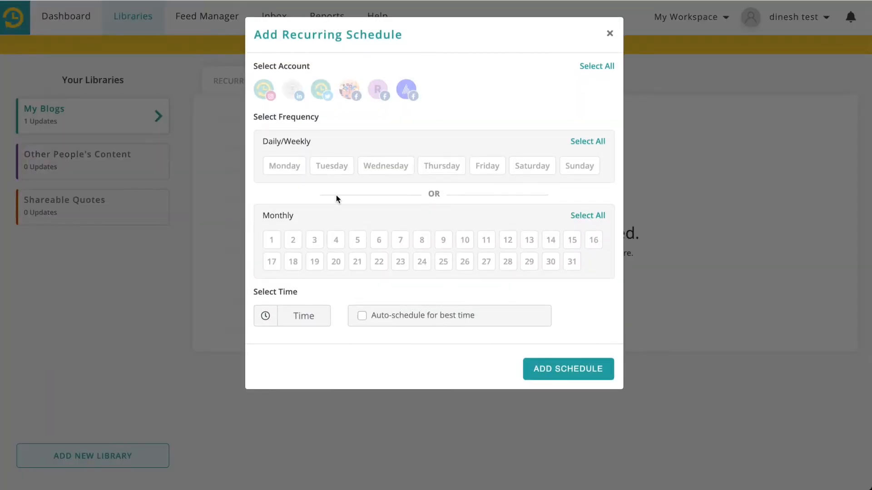
left_click(263, 89)
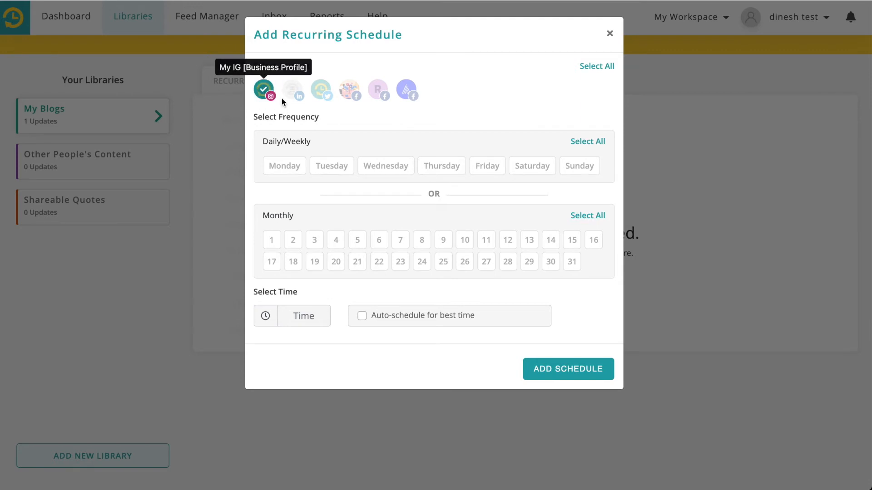
left_click(319, 89)
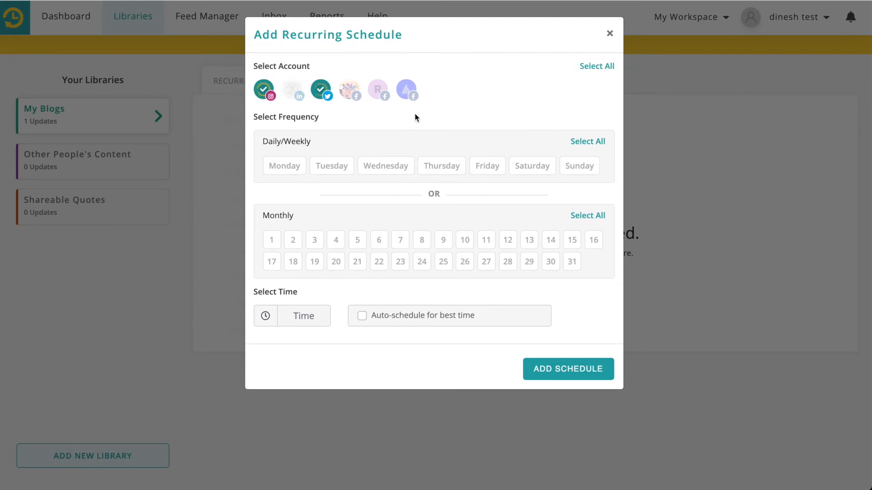
left_click(378, 88)
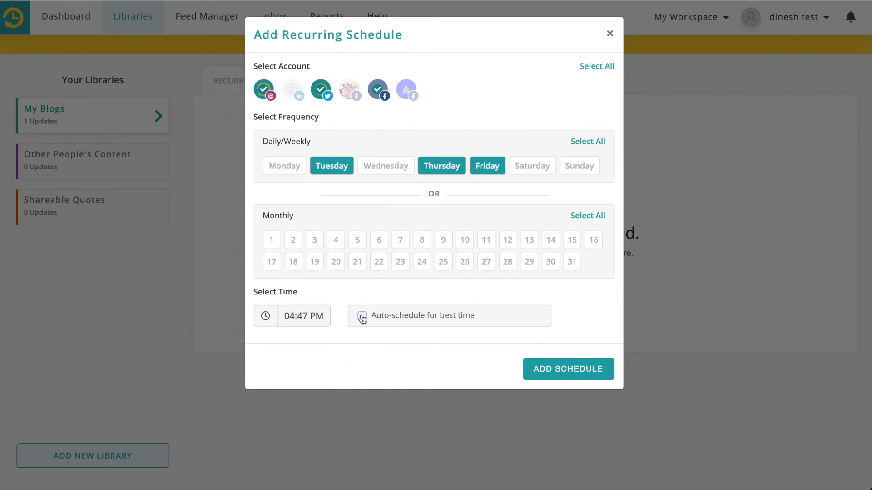
Save the schedule with auto-schedule for best time on Tuesdays, Thursdays and Fridays
left_click(361, 316)
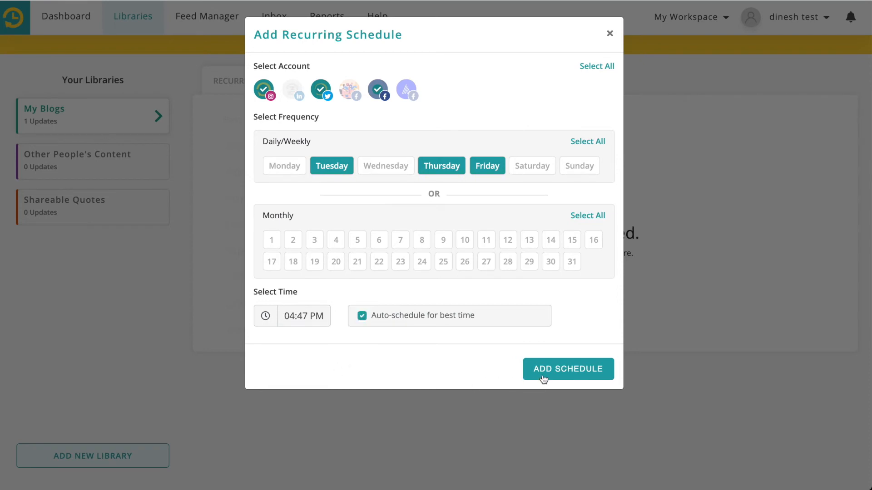
left_click(568, 368)
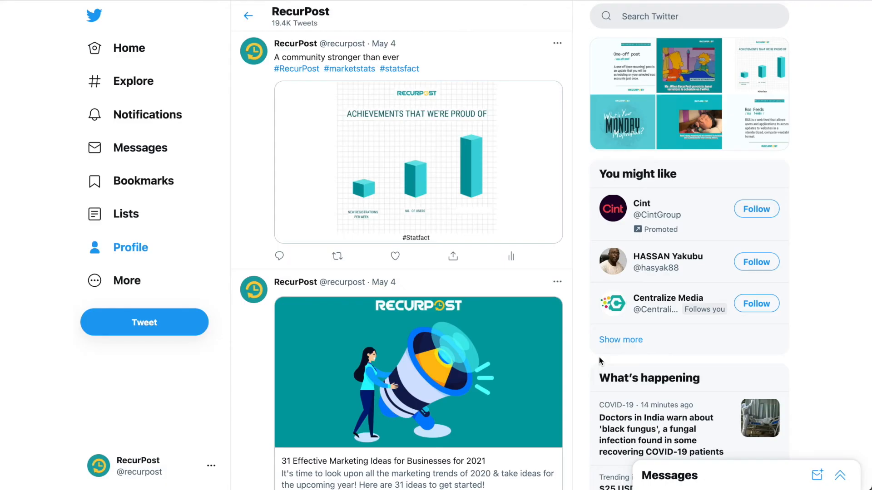
scroll("down", 3)
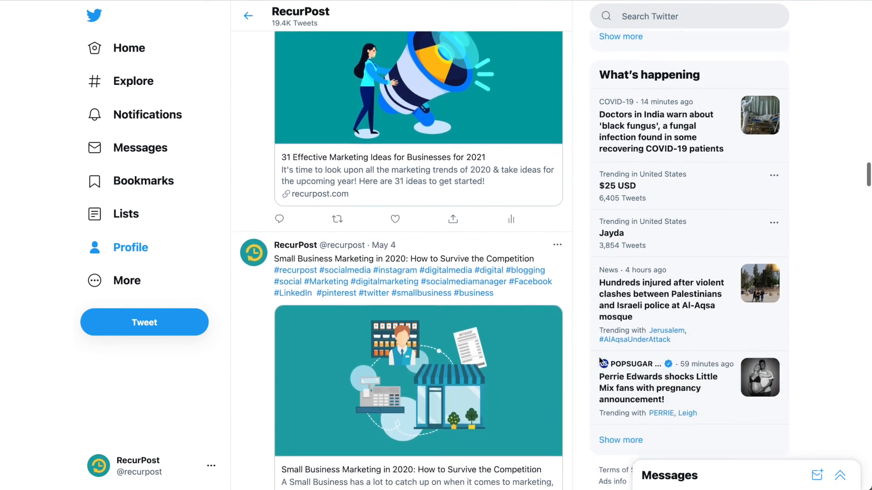
scroll("down", 3)
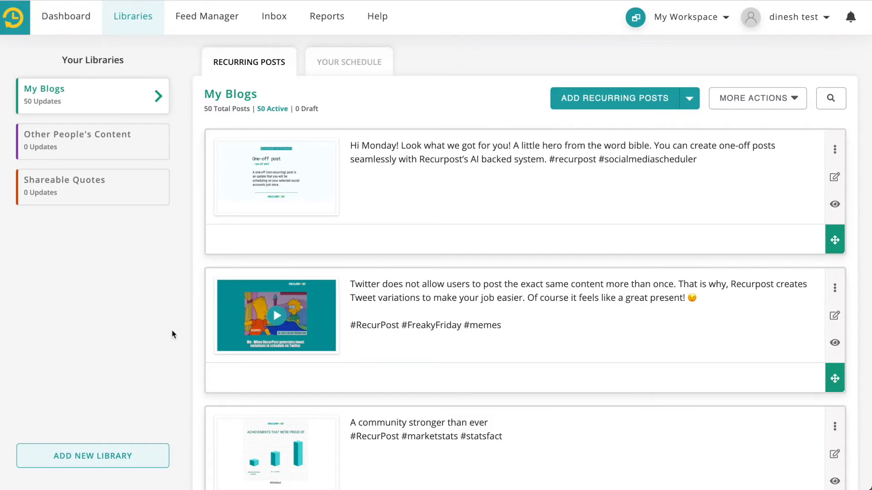
Scroll through the My Blogs library's 50 recurring posts, down to platform updates and automation tips
scroll("down", 3)
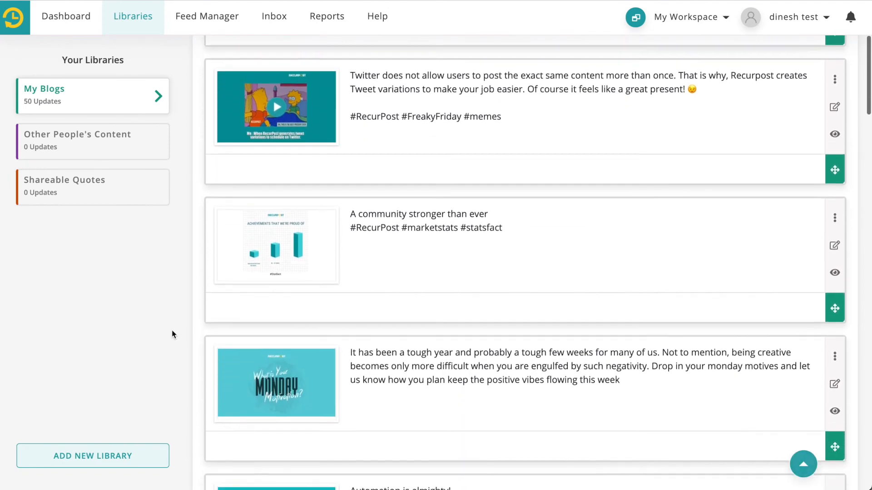
scroll("down", 3)
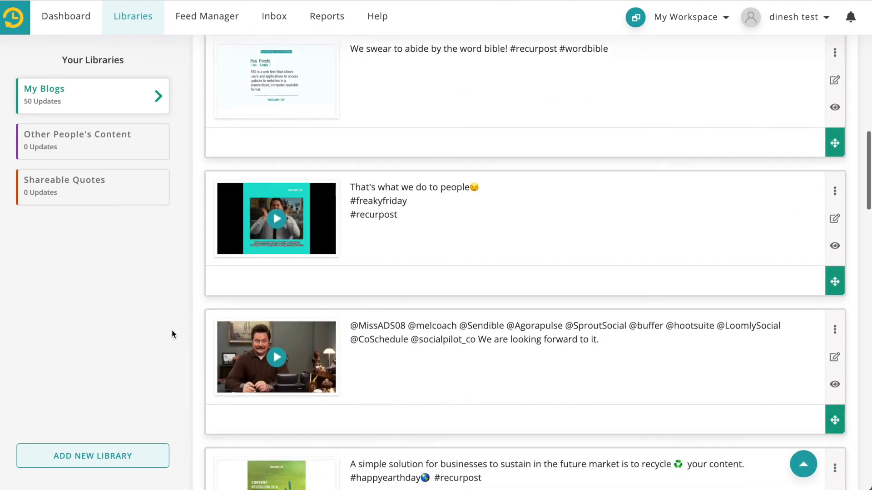
scroll("down", 3)
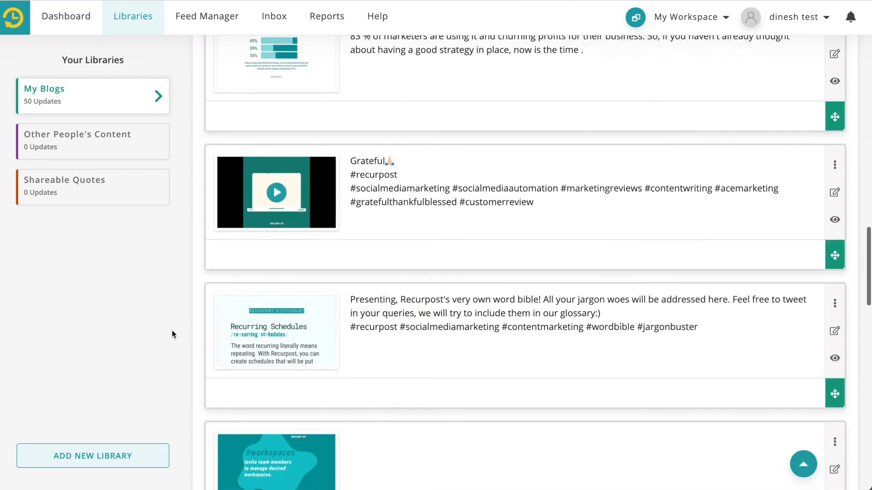
scroll("down", 3)
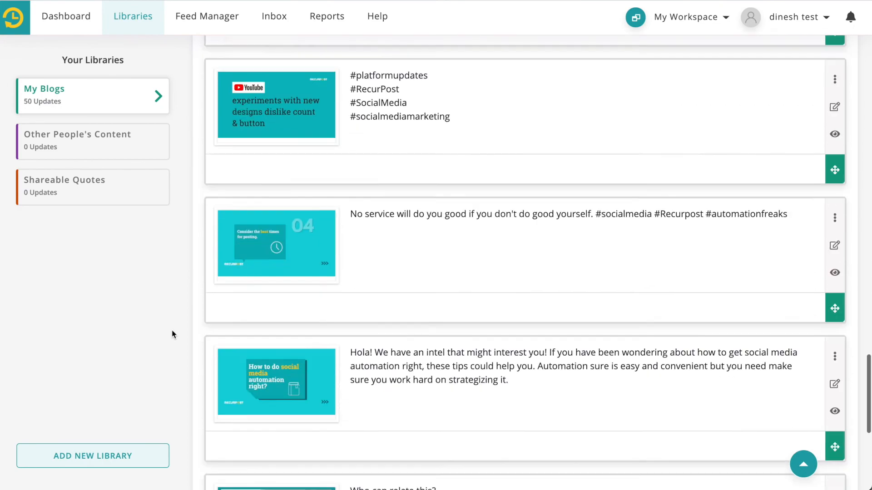